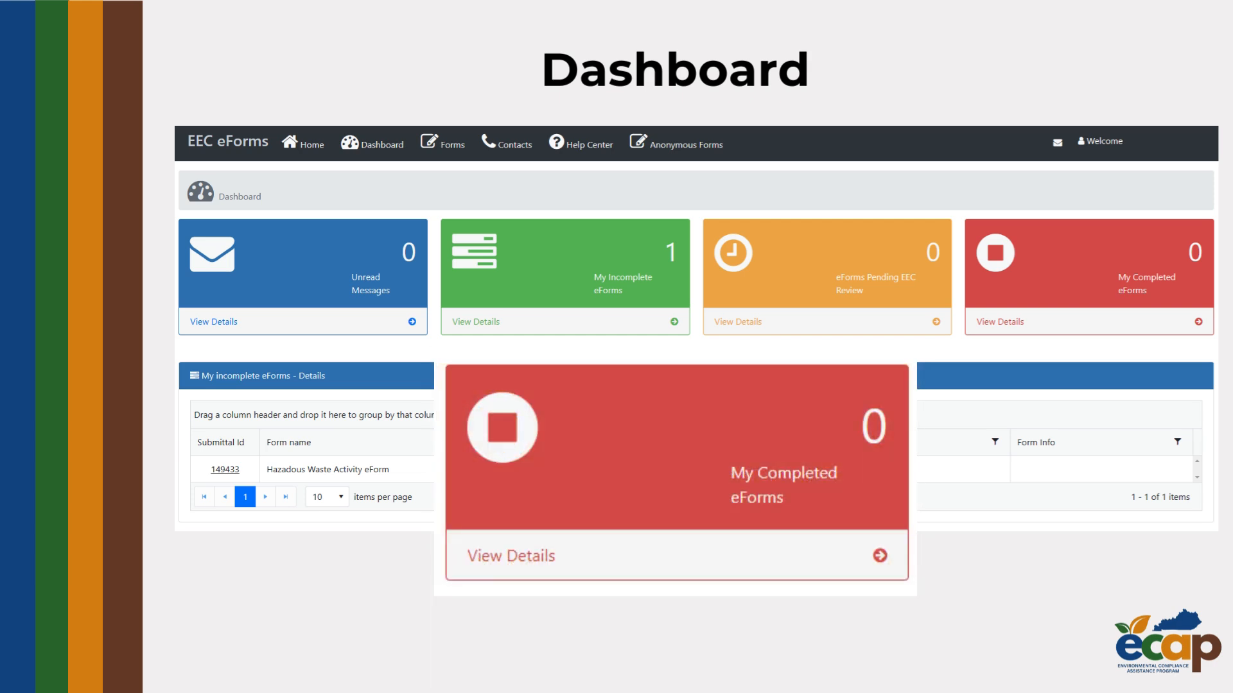
- Advance to the Unread Messages slide highlighting the blue tile for system correspondence
click(303, 263)
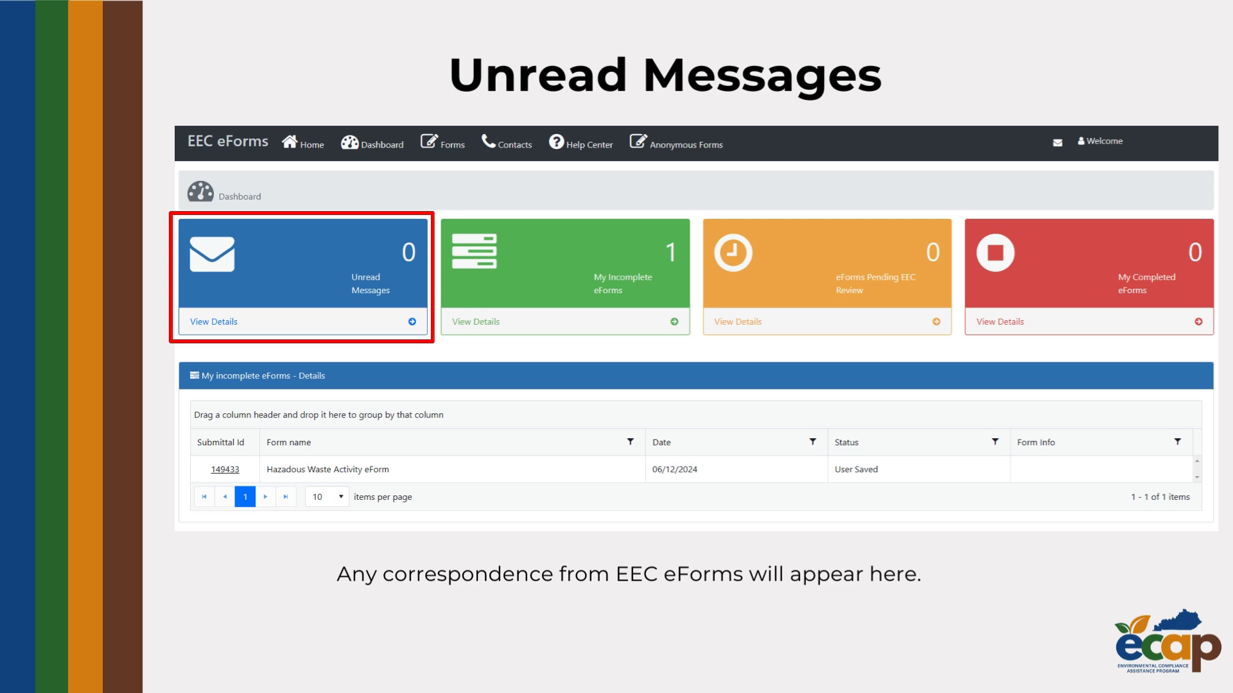
- Advance to the Form Details slide pointing at Submittal Id 149433
click(564, 276)
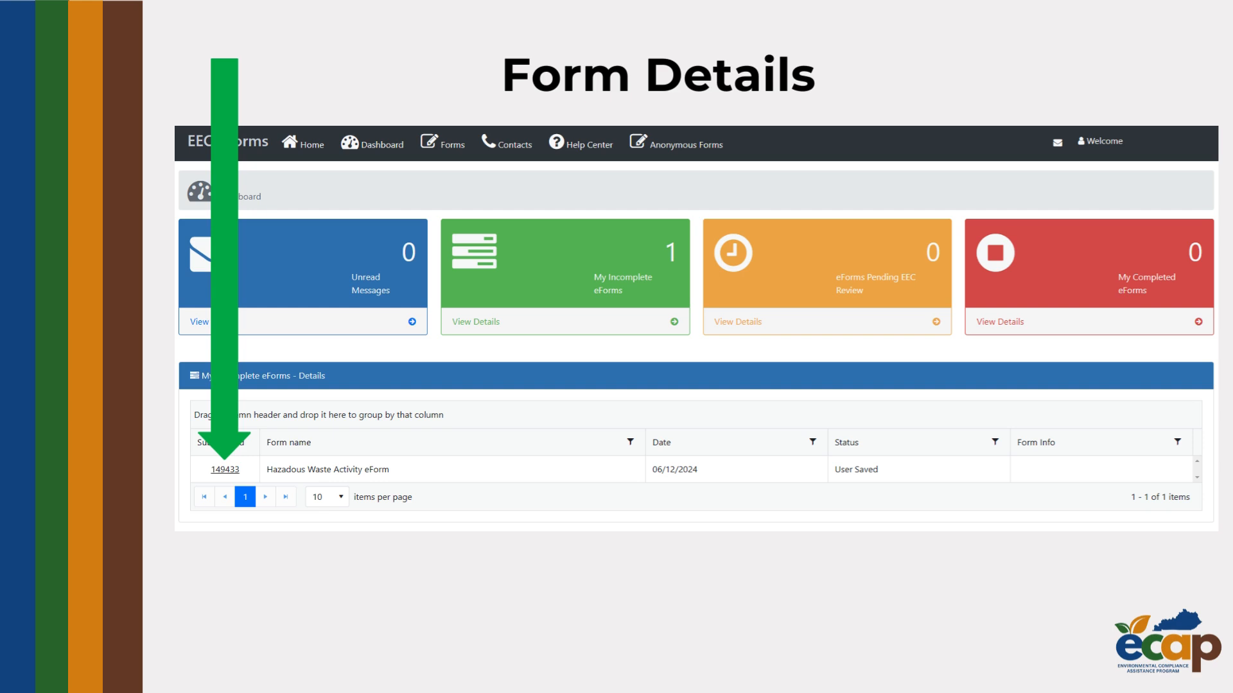
- Open Form Details for the Hazardous Waste Activity eForm, submittal 149433
click(224, 469)
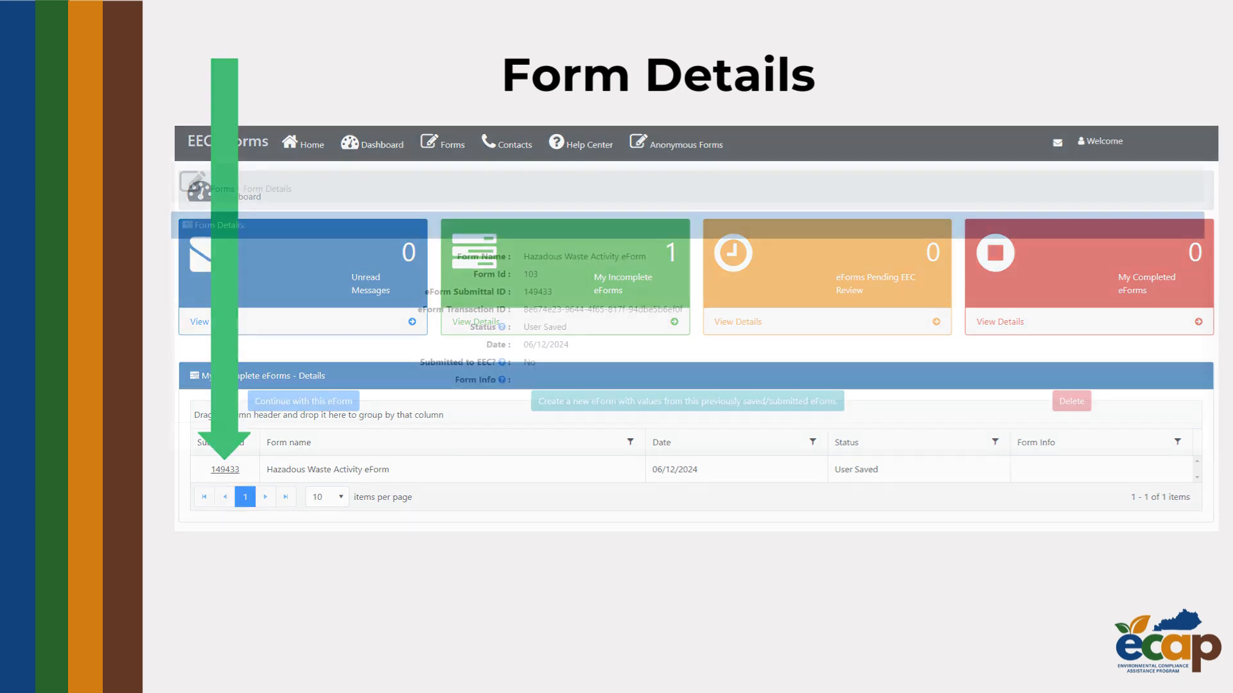
click(224, 469)
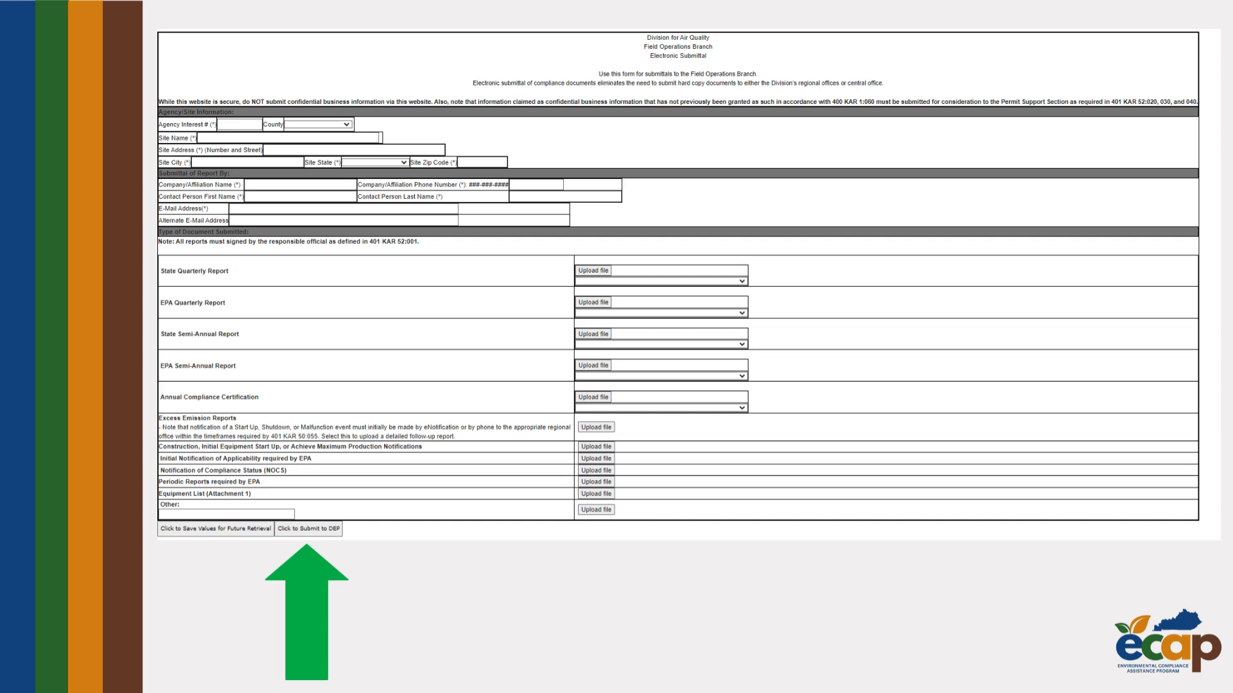
- Advance past the slide showing the Save Values and Submit to DEP buttons
click(309, 529)
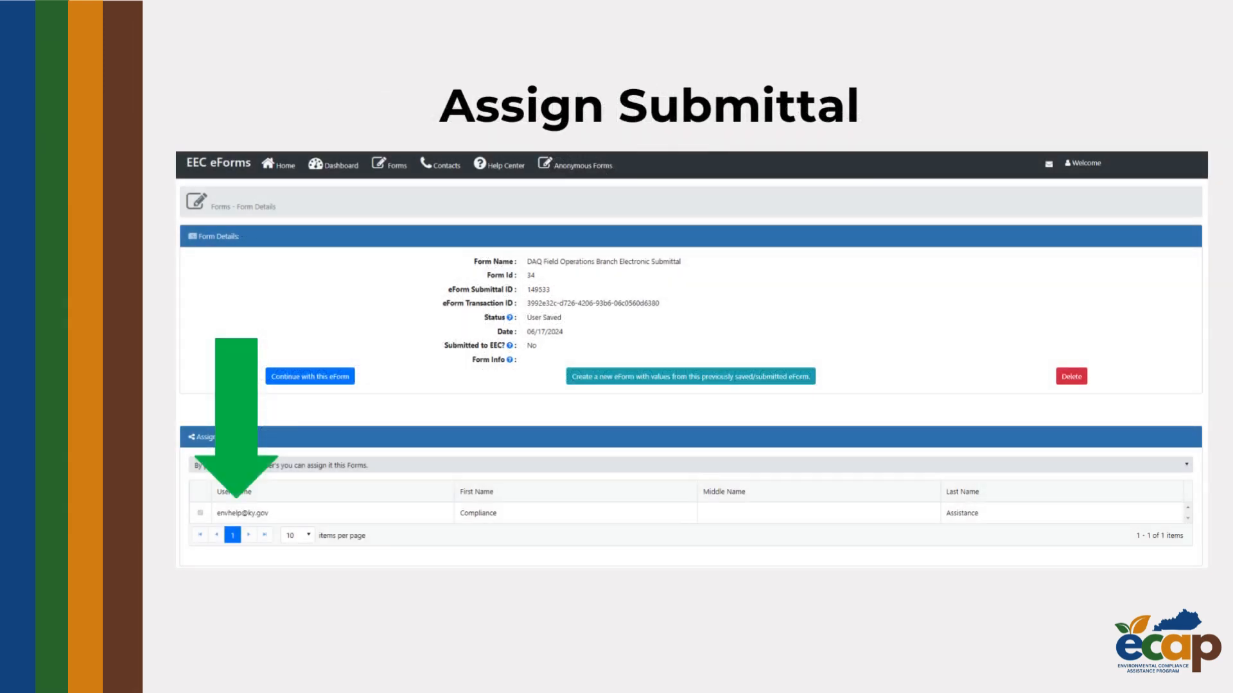